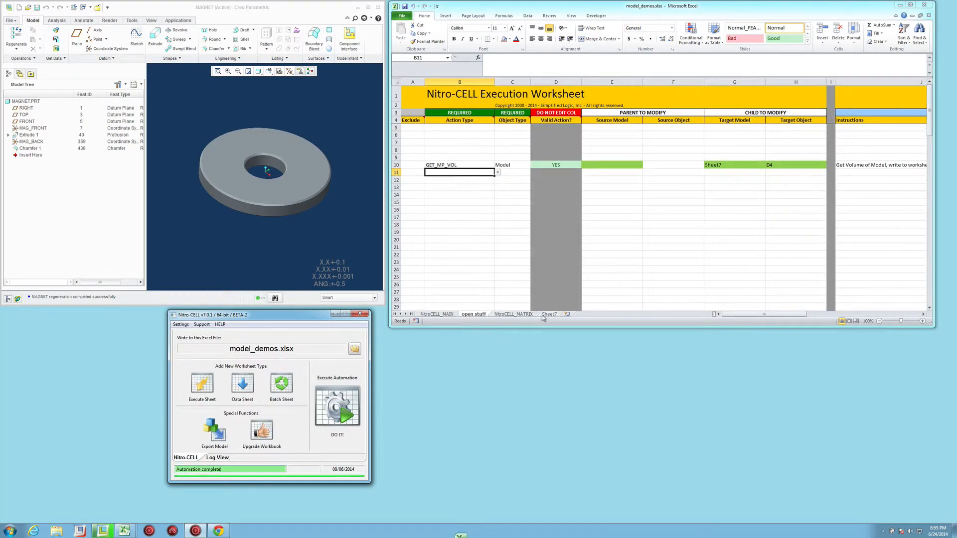
# View Sheet7 where the model volume 6320.353482 sits next to the volume label.
pyautogui.click(337, 405)
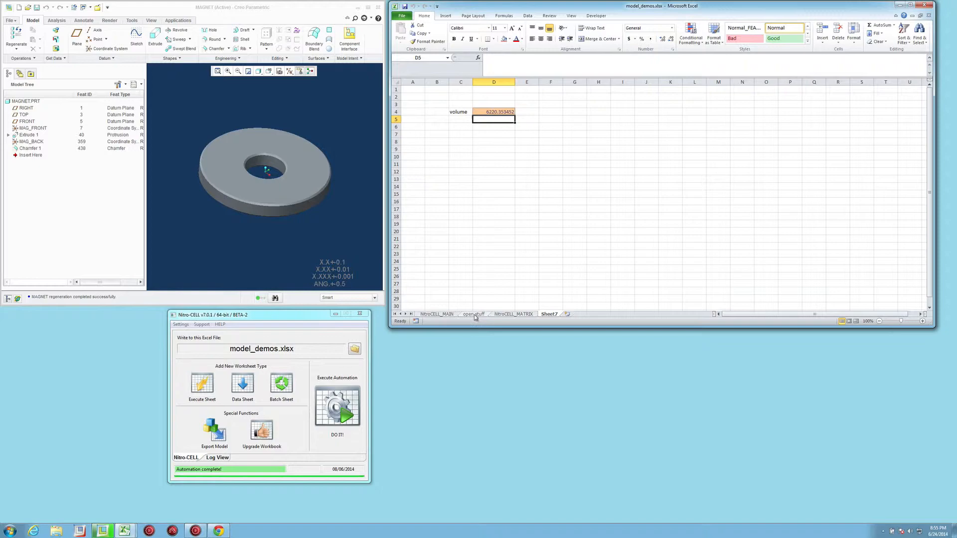
# Return to the execution worksheet and select the empty row 9 above GET_MP_VOL.
pyautogui.click(472, 314)
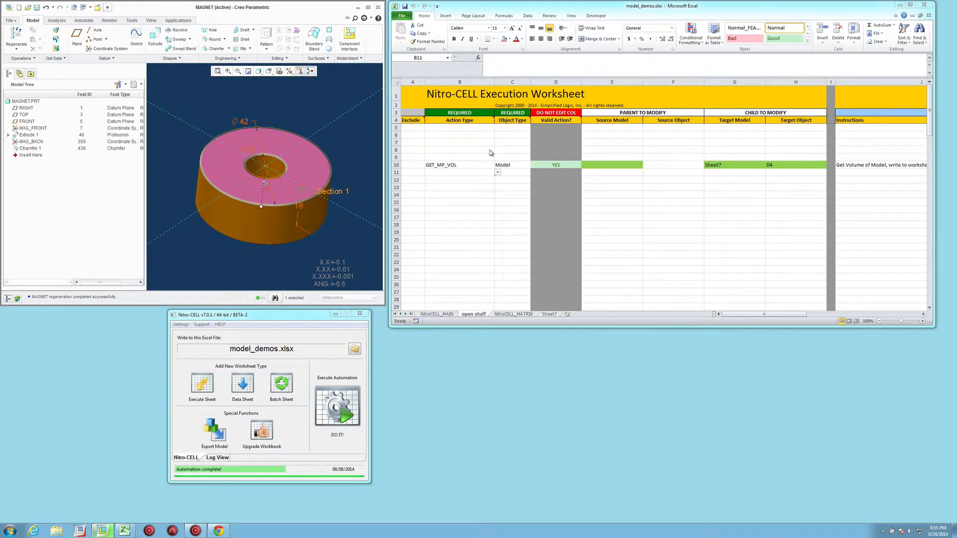
pyautogui.click(303, 161)
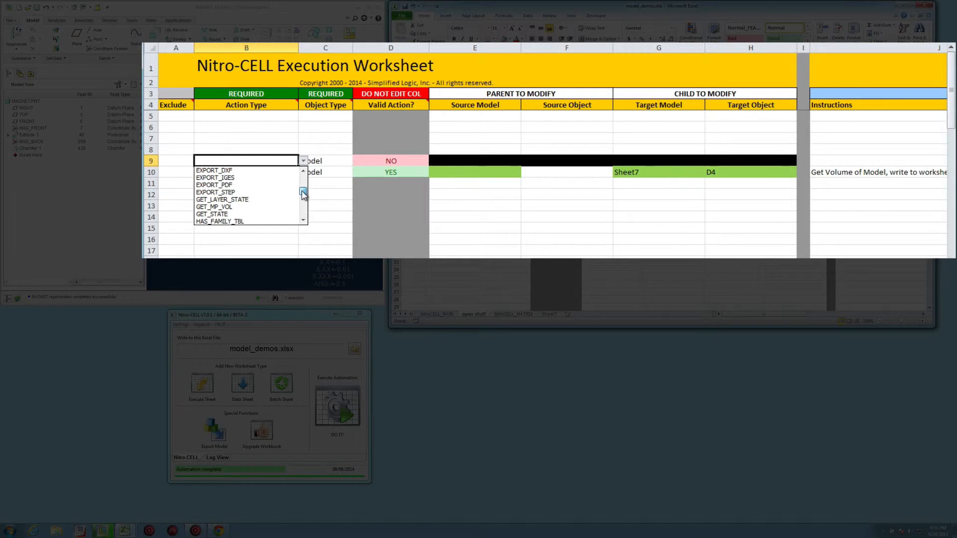
# Set row 9's action type to MASSPROPS and run the automation with DO IT!
pyautogui.click(216, 161)
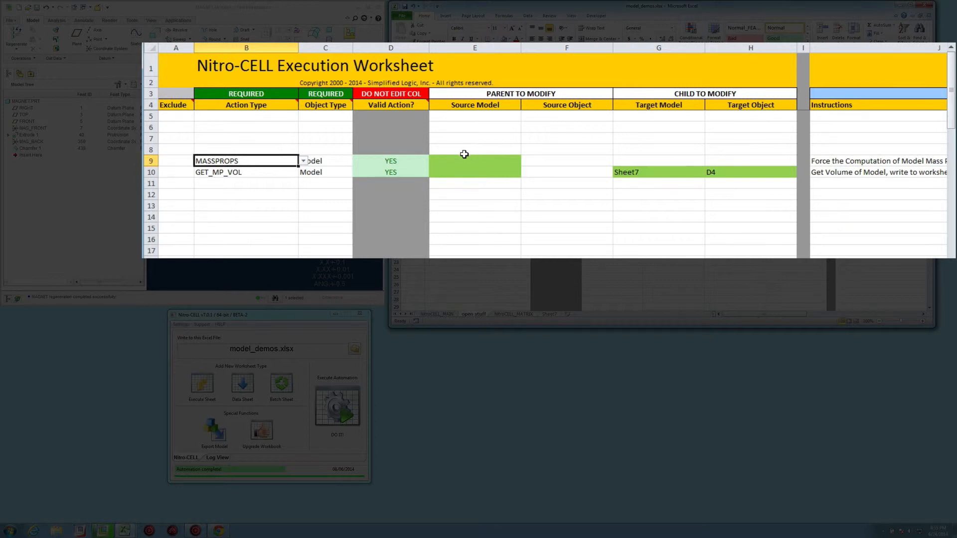
pyautogui.click(337, 404)
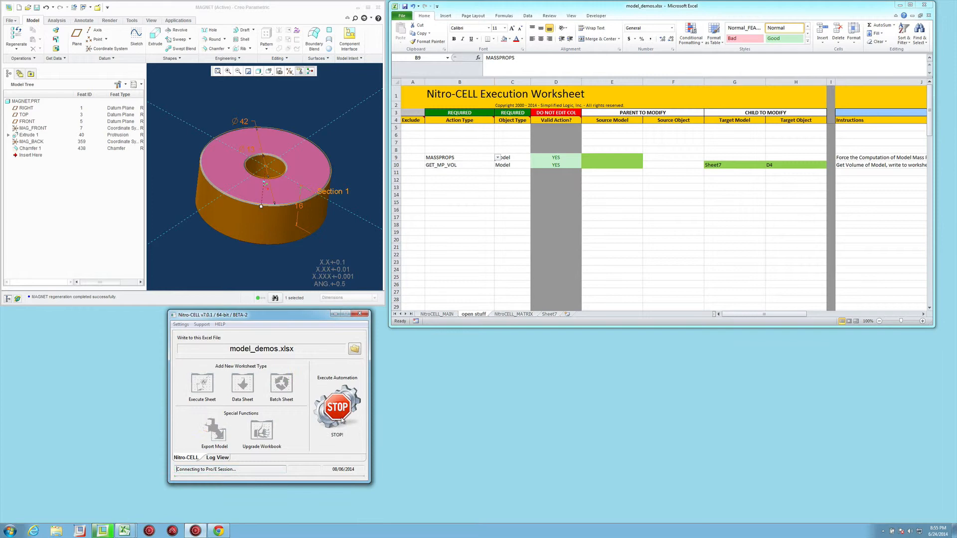